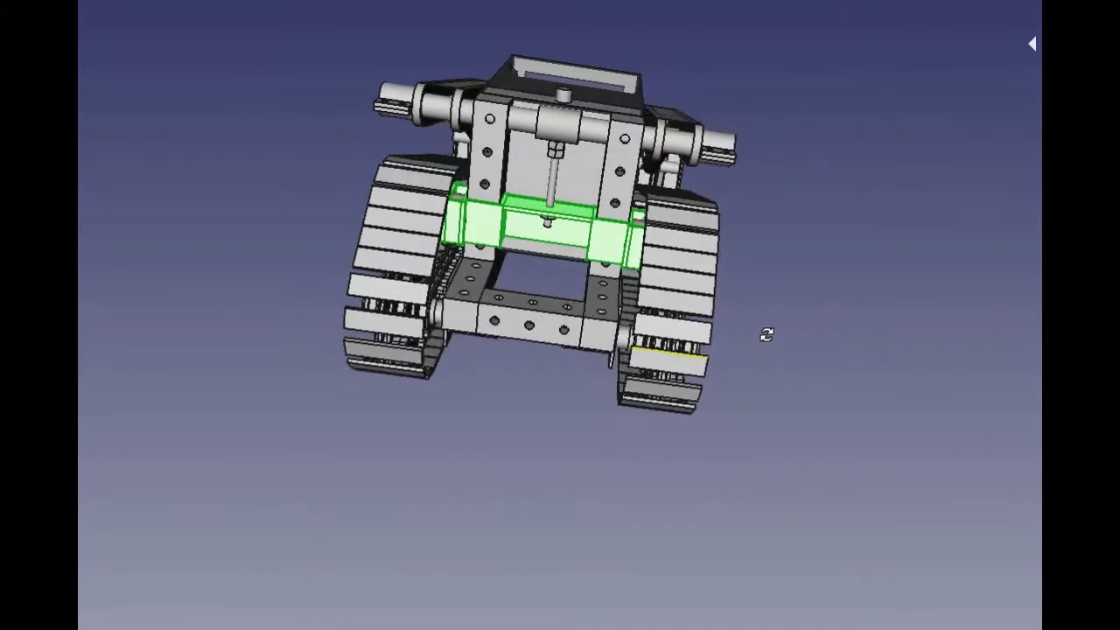
- Orbit from the loader's rear to a front-left angle showing the toothed bucket and idlers
left_click_drag(765, 335, 472, 276)
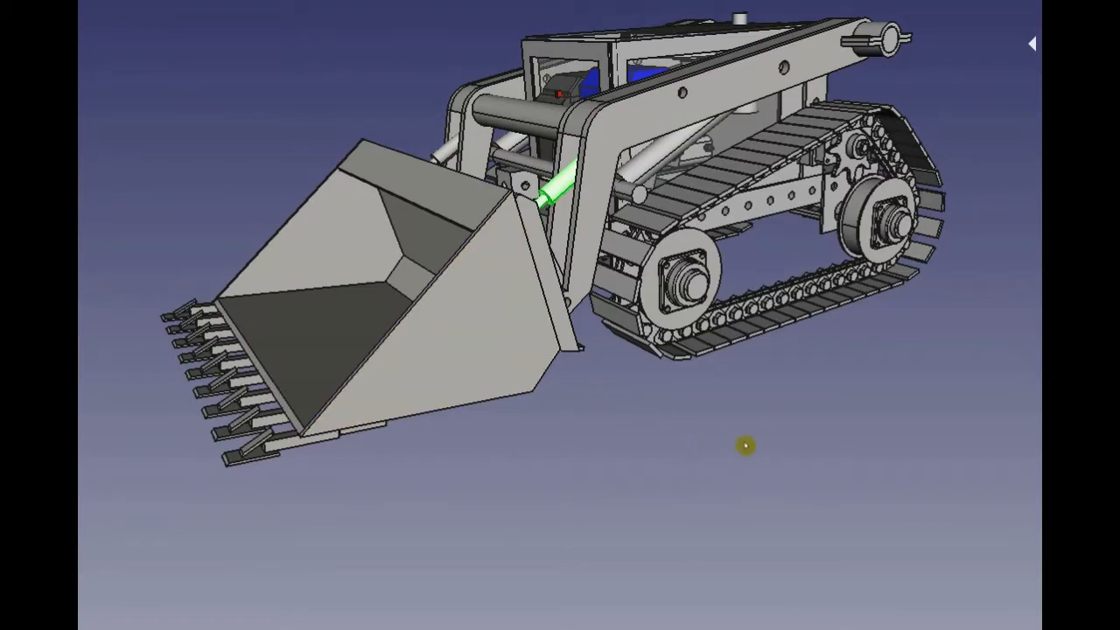
- Orbit to a raised side angle looking down on the blue engine, grille and tracks
left_click_drag(746, 446, 649, 492)
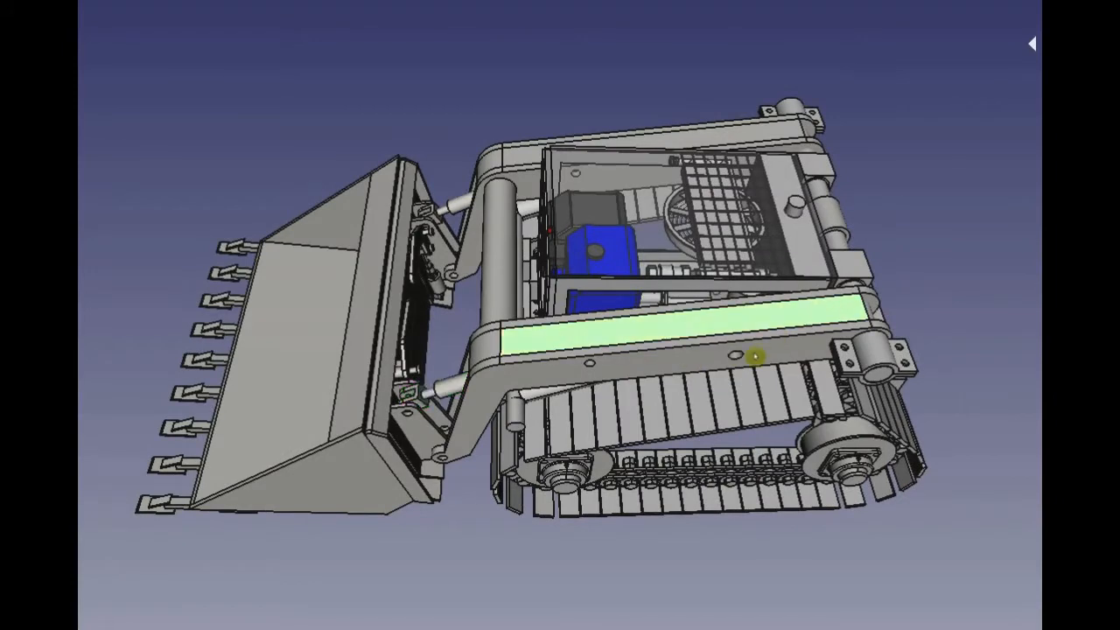
- Orbit round to the rear, showing the back frame, tensioner screw and both track ends
left_click_drag(752, 354, 913, 446)
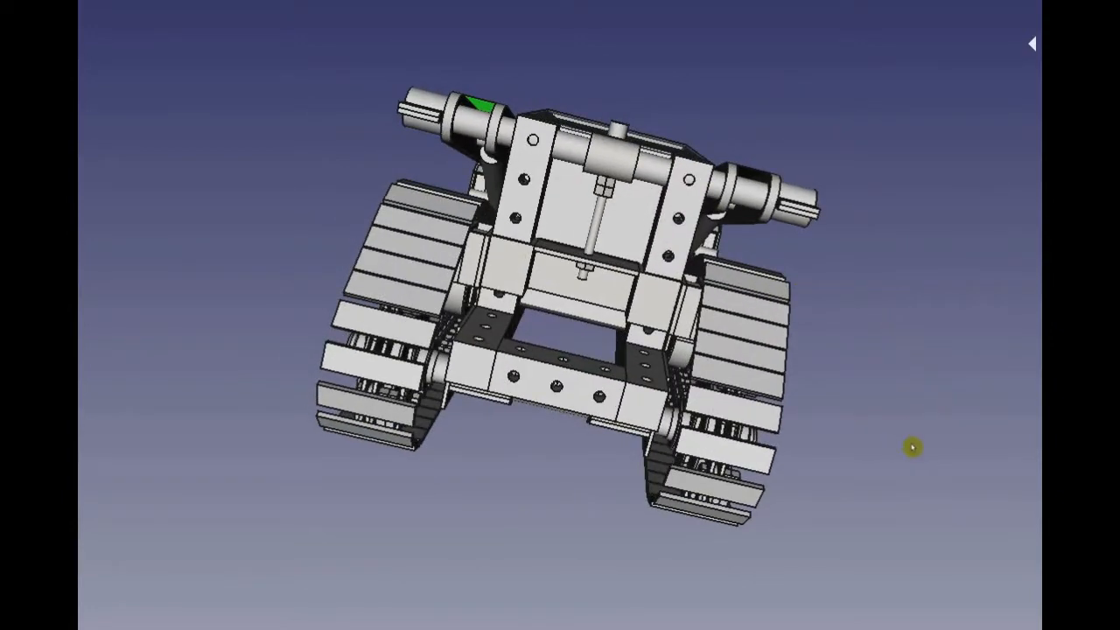
- Orbit back to a low front-side angle showing bucket, lift arms and track sprockets
left_click_drag(913, 447, 798, 386)
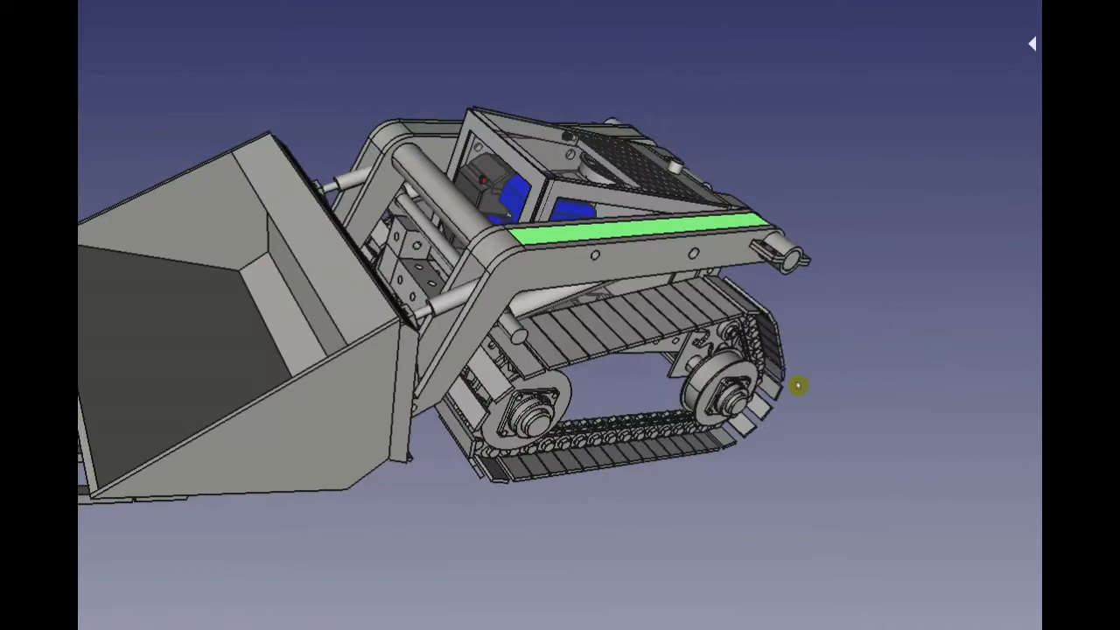
left_click_drag(796, 385, 691, 284)
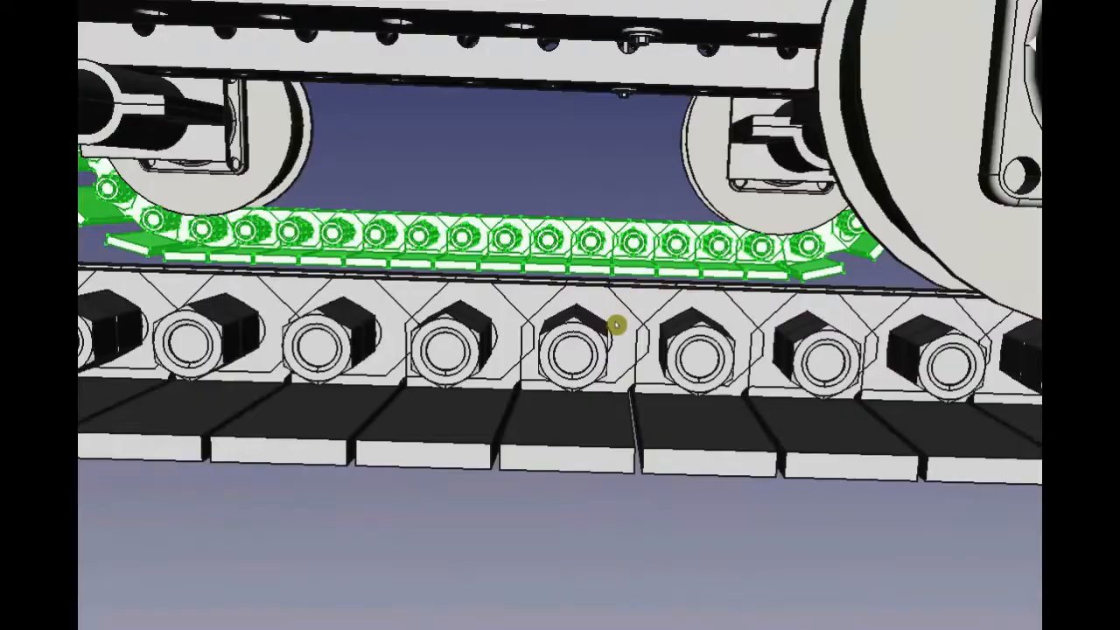
- Orbit down to look up under the bucket toward the lift arms and engine
left_click_drag(617, 324, 623, 481)
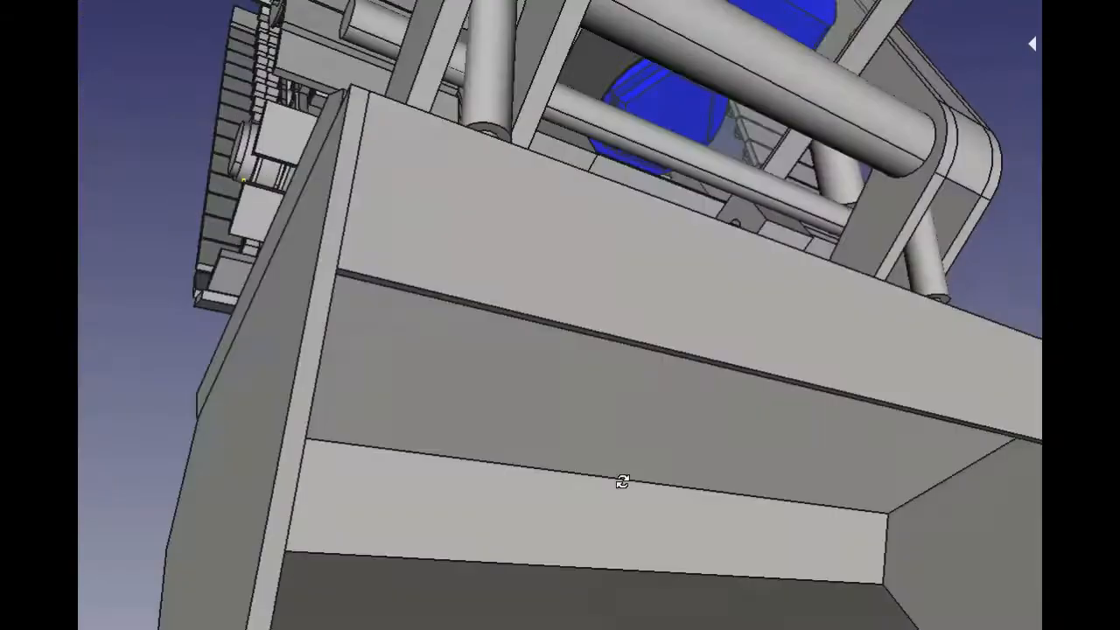
- Orbit from beneath the bucket around toward the loader's rear frame and track ends
left_click_drag(623, 482, 743, 380)
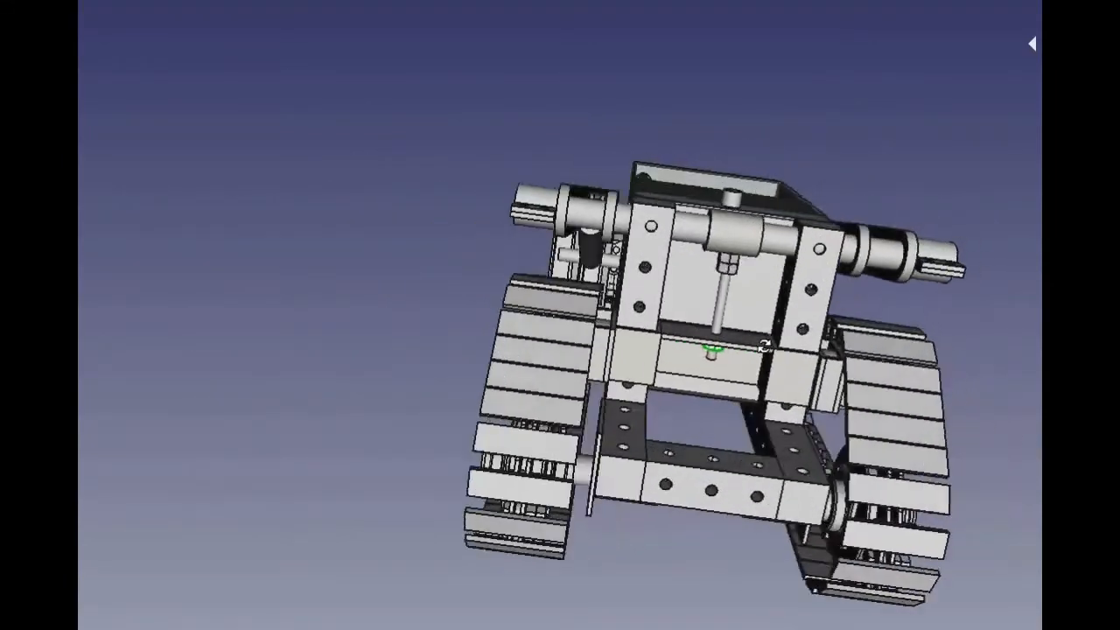
- Orbit the loader round to face the toothed bucket from above
left_click_drag(718, 350, 948, 436)
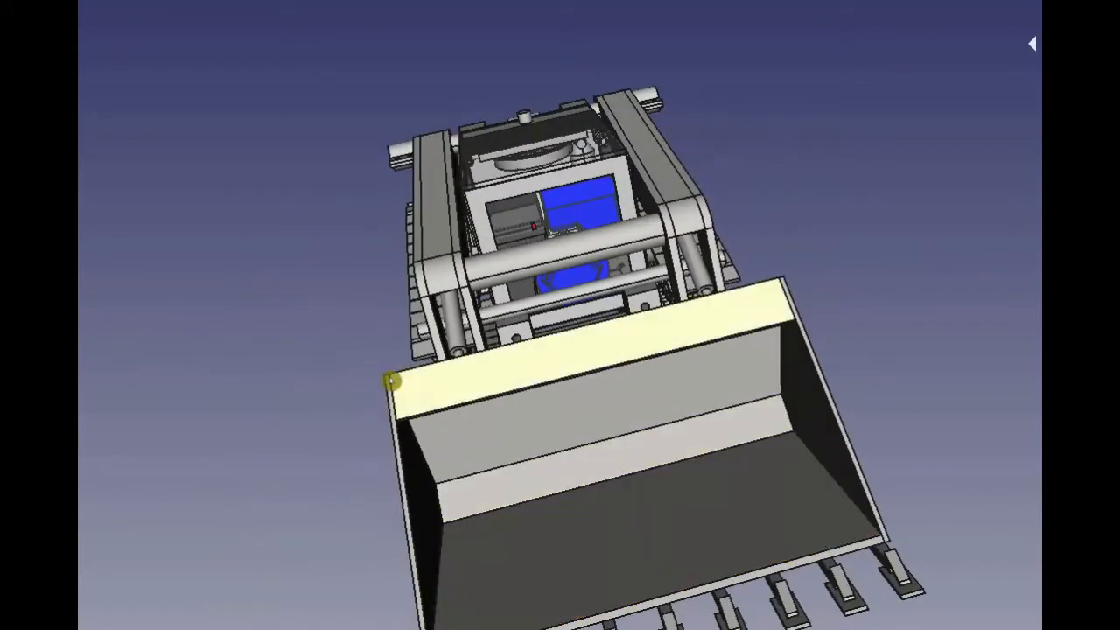
- Tilt to a lower front angle looking into the bucket toward the blue engine
left_click_drag(394, 380, 948, 367)
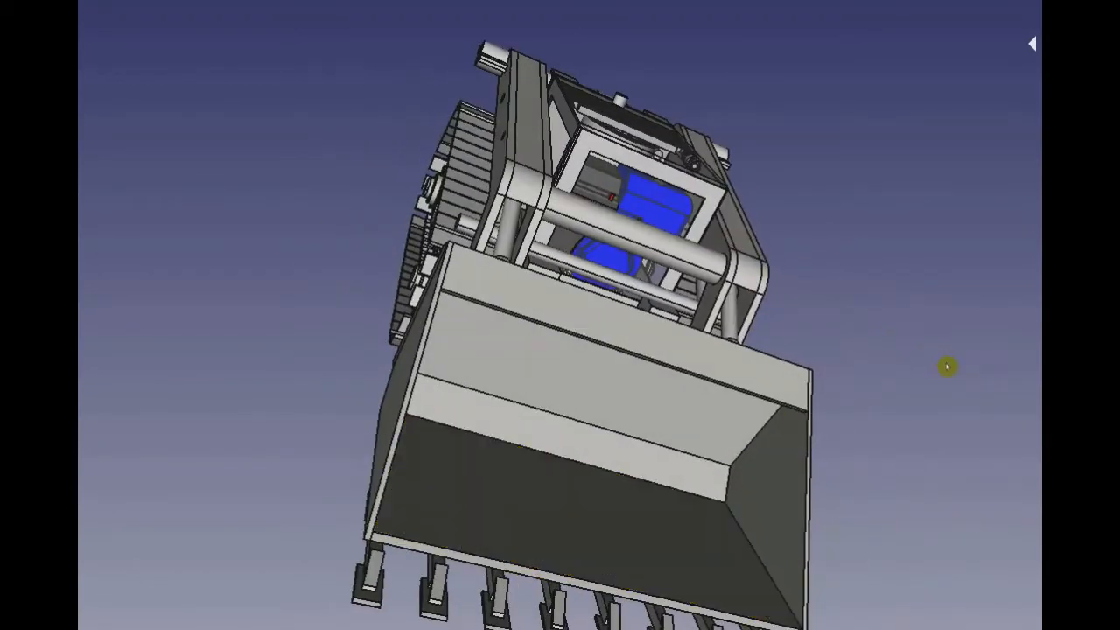